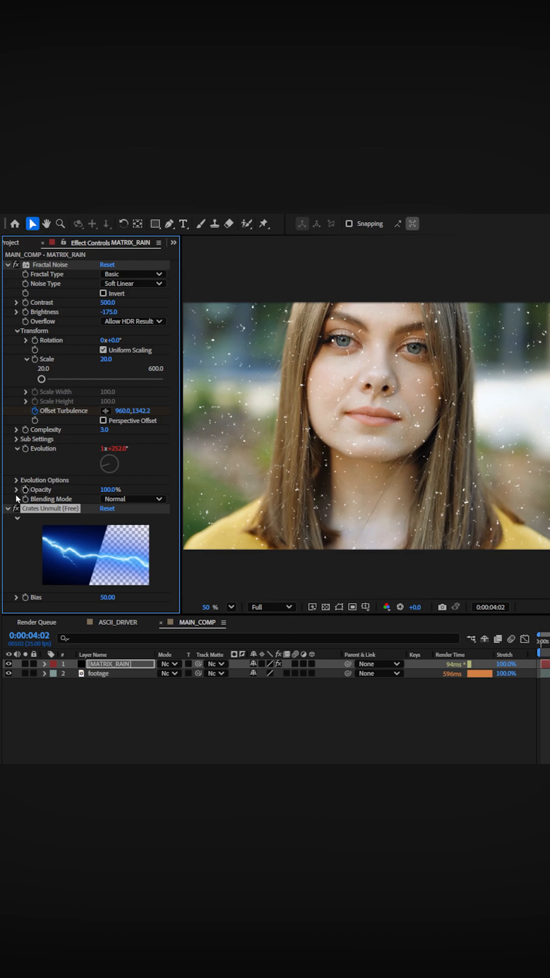
# Stretch the MATRIX_RAIN noise specks into long downward streaks with Crates Long Shadow, Length 250.
pyautogui.click(8, 264)
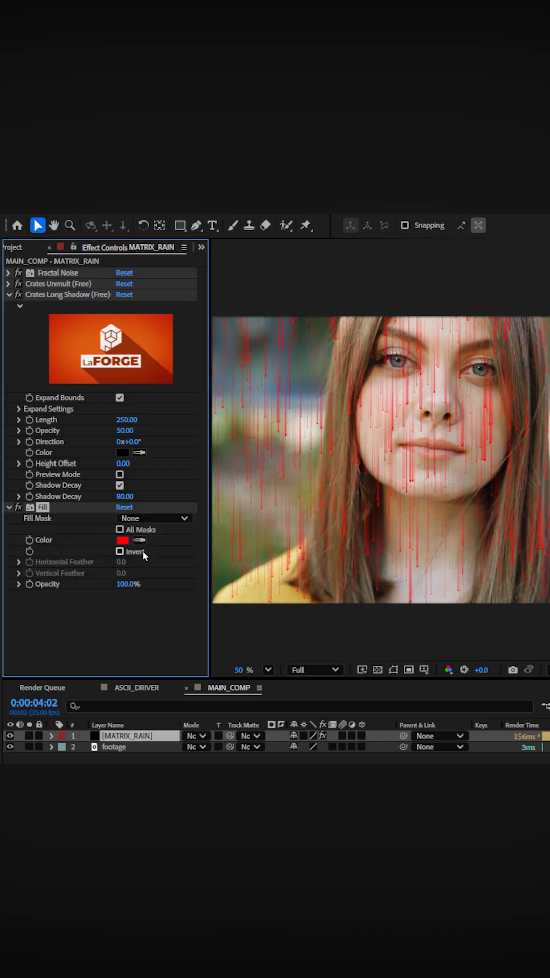
# Switch the Fill colour to white, then pre-compose the rain and footage layers.
pyautogui.click(123, 540)
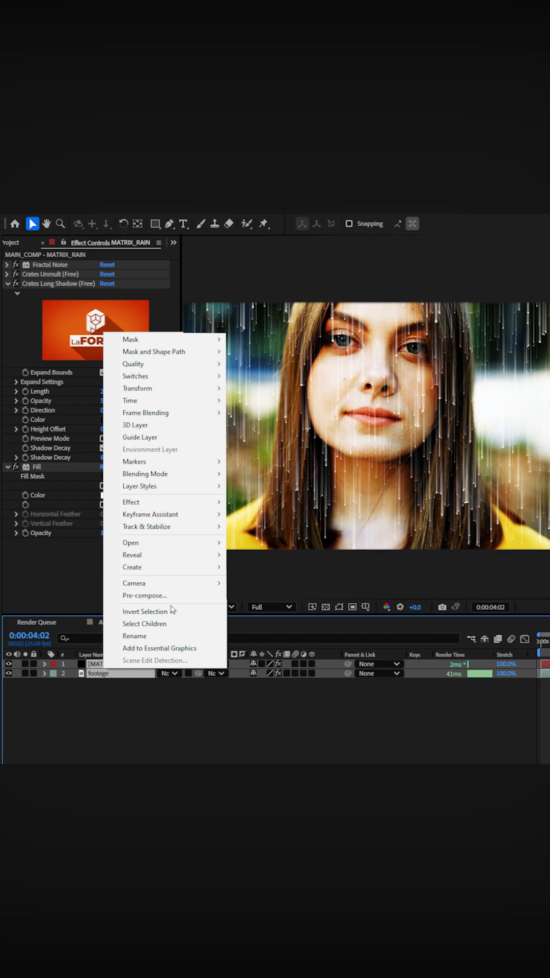
pyautogui.click(145, 595)
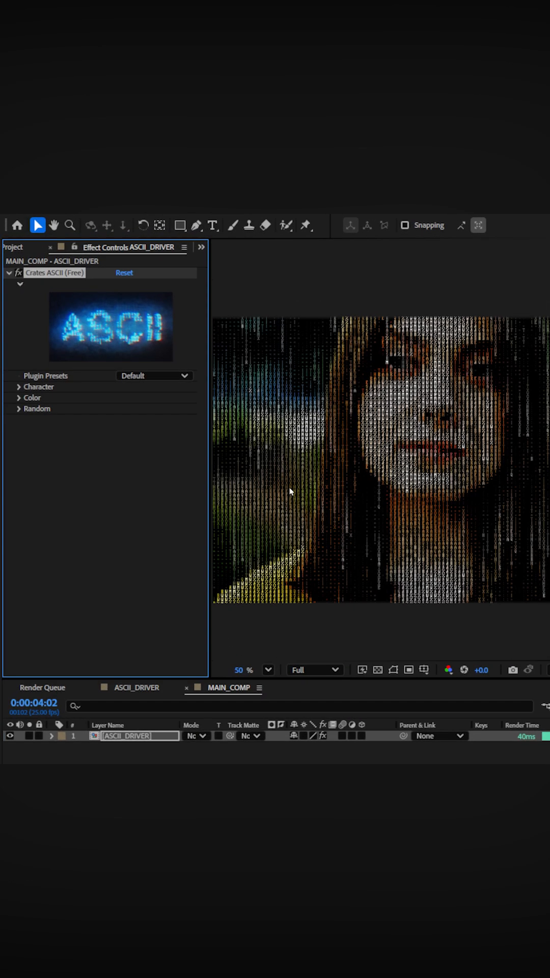
# Set Crates ASCII Plugin Presets to Matrix and expand the character Color settings.
pyautogui.click(154, 376)
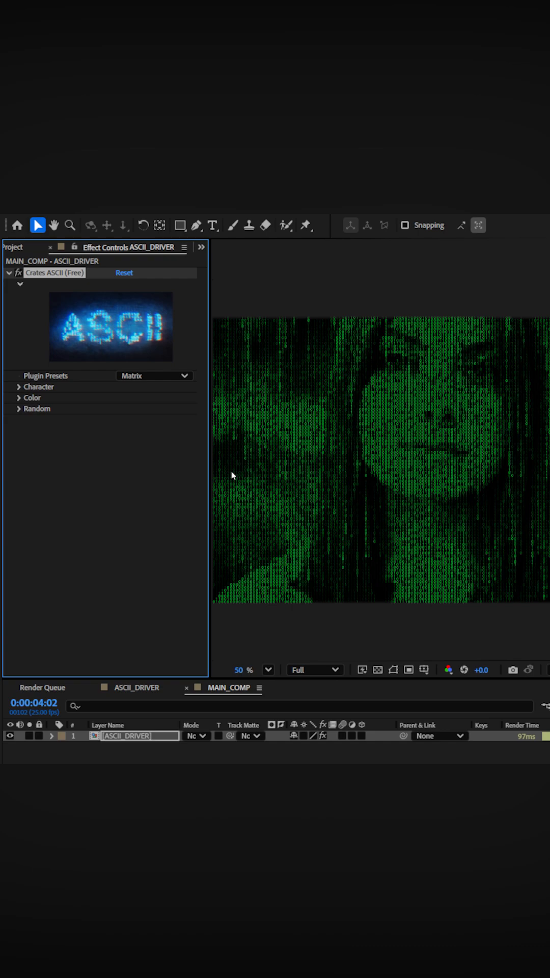
pyautogui.click(18, 398)
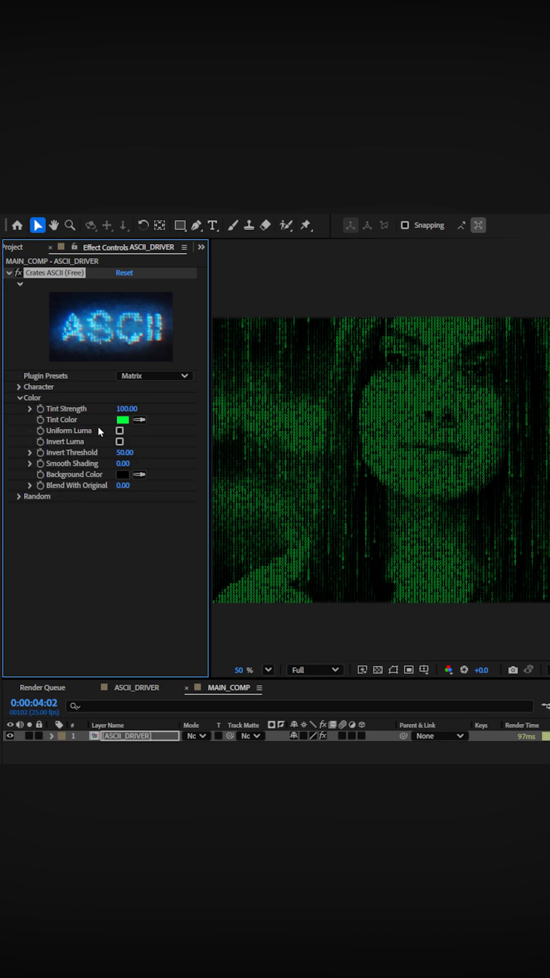
pyautogui.click(122, 419)
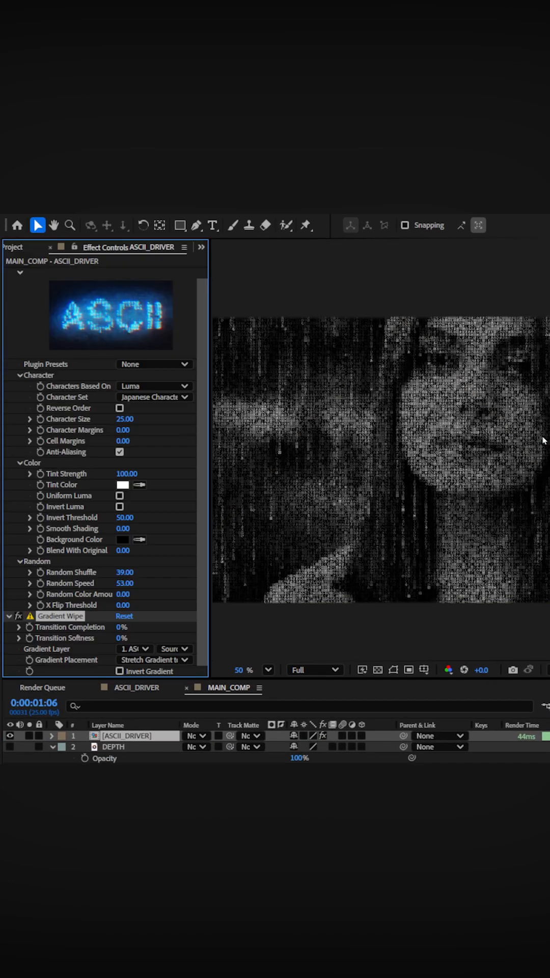
# Set the Gradient Wipe's Gradient Layer to DEPTH Comp 1 so characters fade with depth.
pyautogui.click(135, 649)
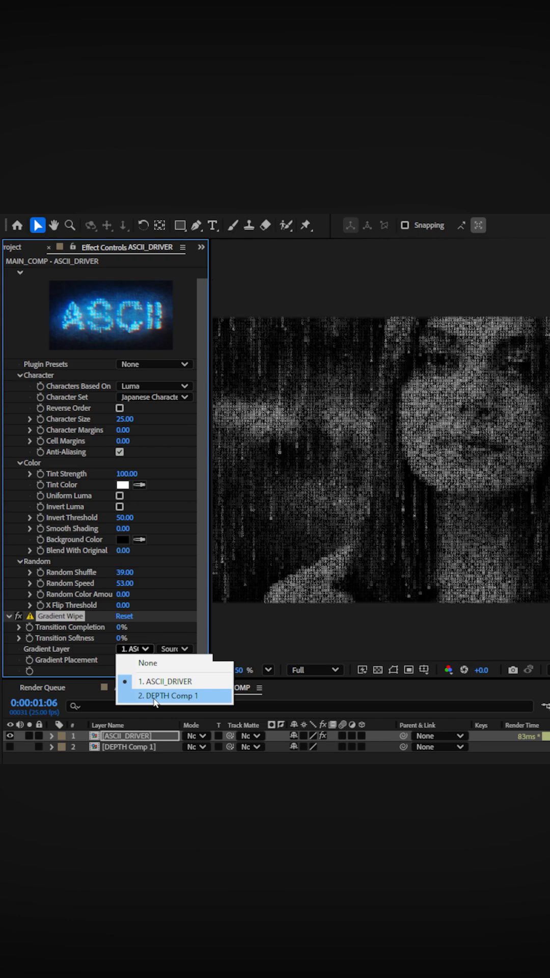
pyautogui.click(157, 695)
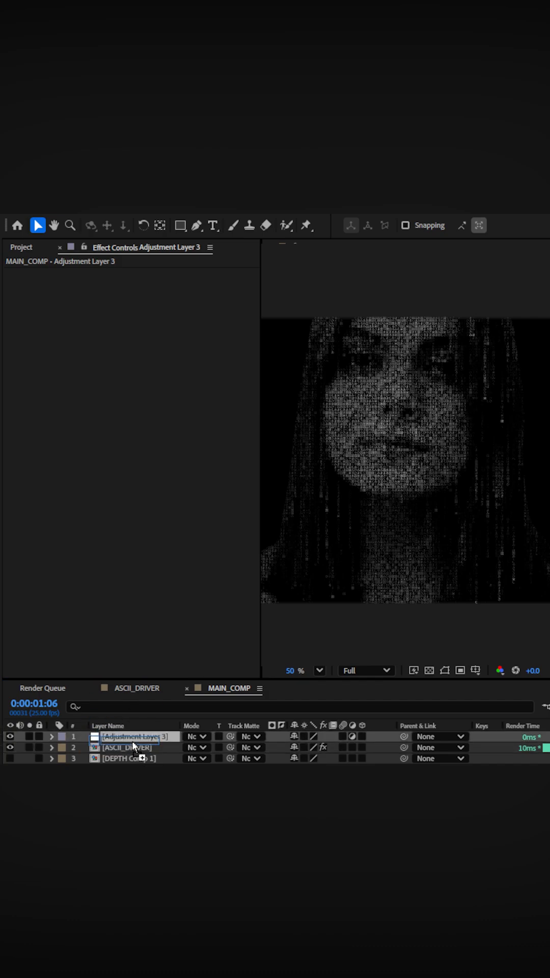
# Copy MATRIX_RAIN from ASCII_DRIVER into MAIN_COMP and scale it to 191% over the portrait.
pyautogui.click(132, 737)
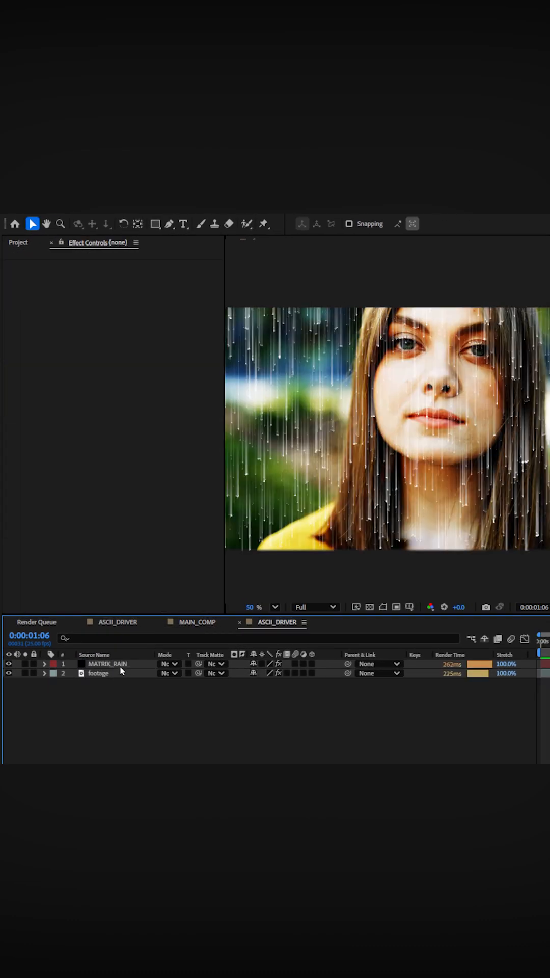
pyautogui.click(199, 621)
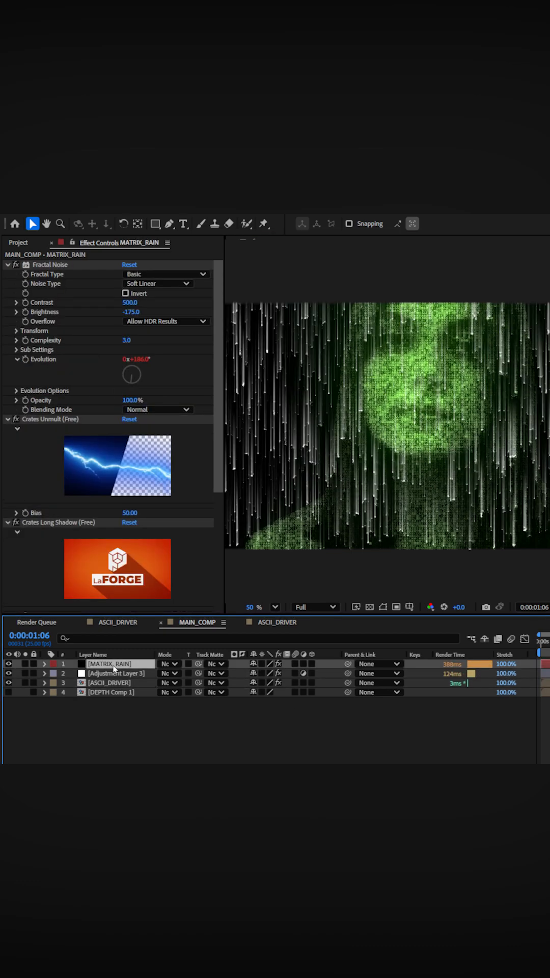
pyautogui.click(112, 683)
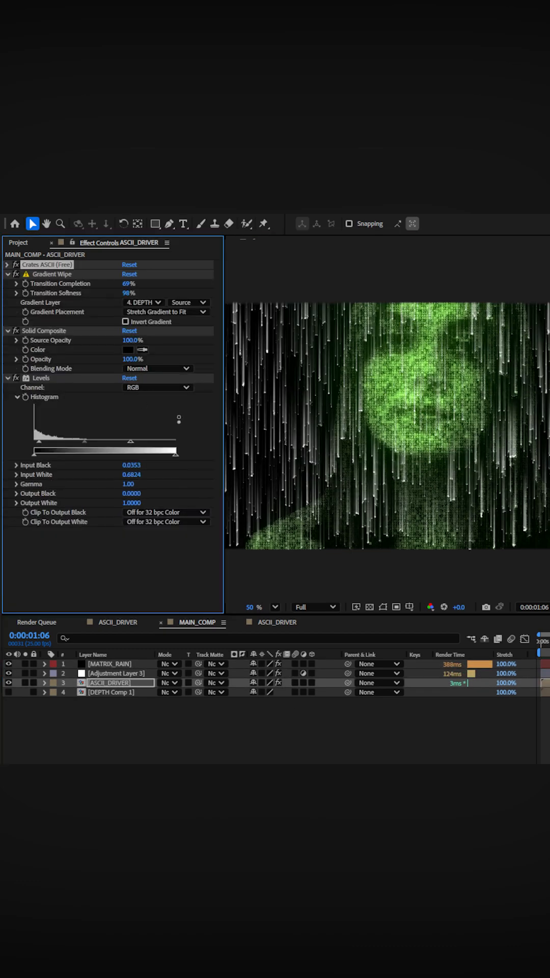
pyautogui.click(112, 663)
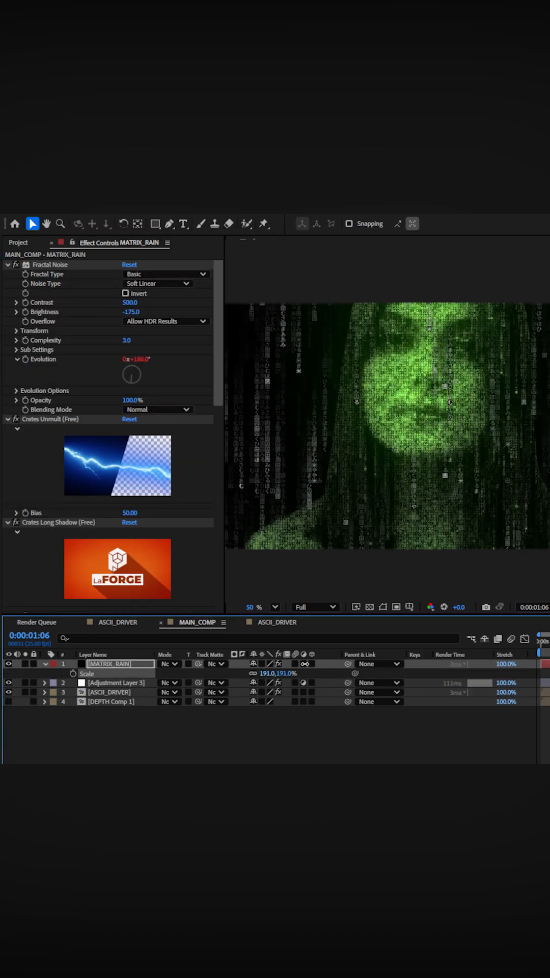
pyautogui.click(154, 223)
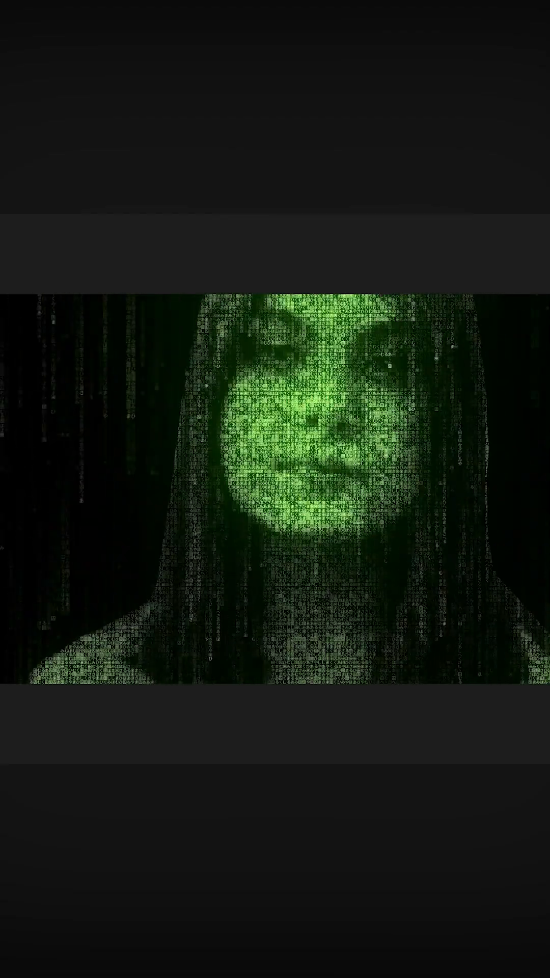
# Scroll through the LaForge free plugins webpage listing Crates ASCII.
pyautogui.scroll(-3)
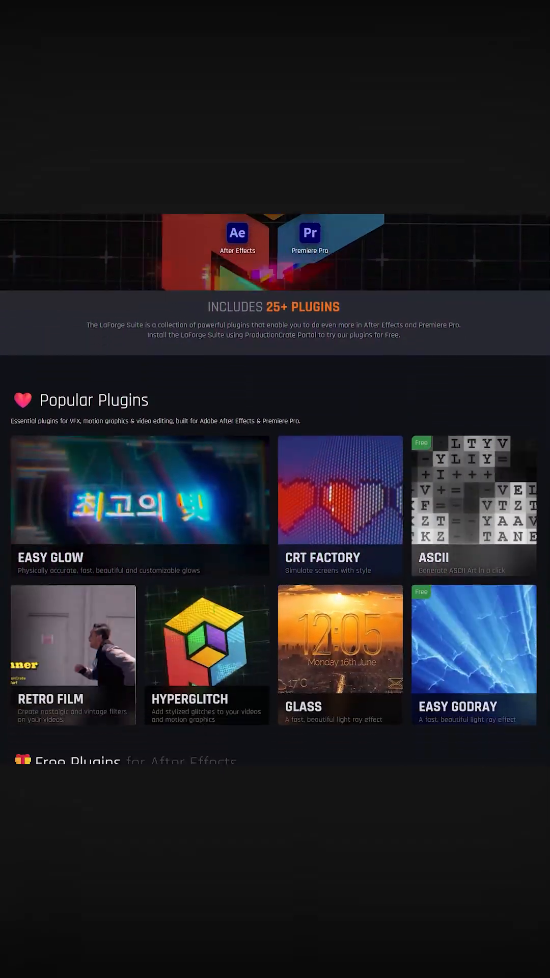
pyautogui.scroll(-3)
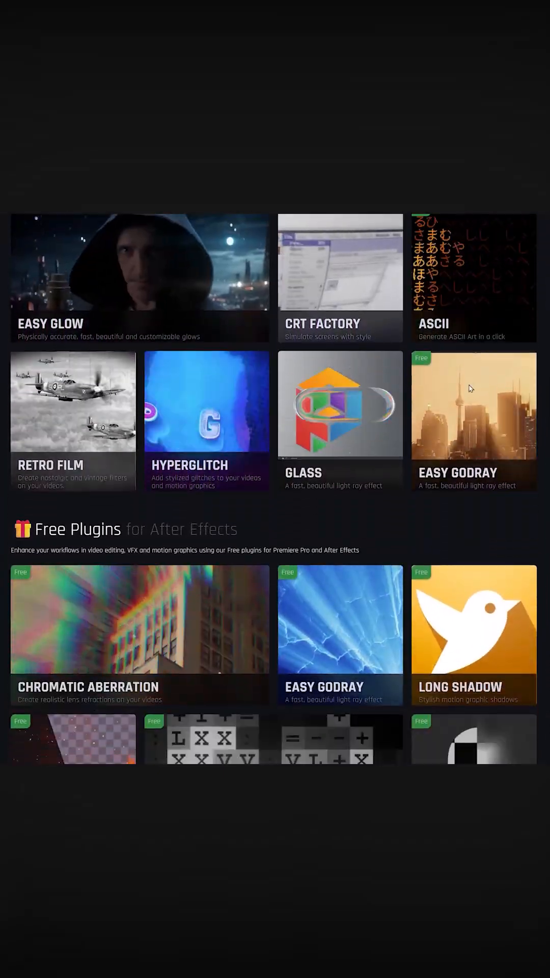
pyautogui.scroll(-3)
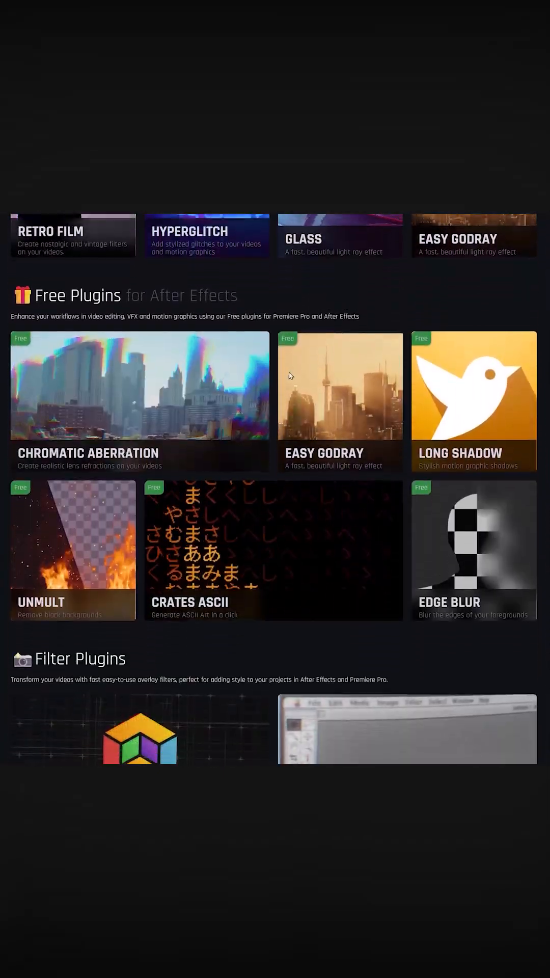